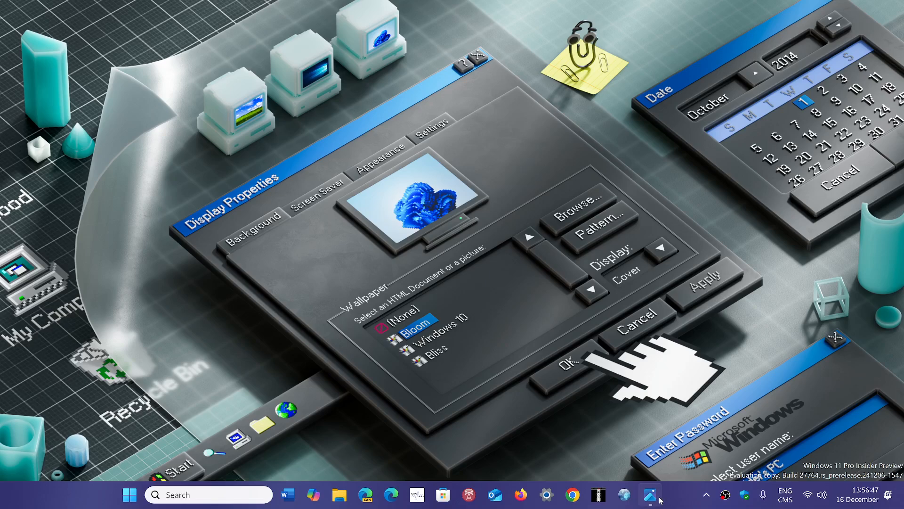
Open the .webp photo of the laptop showing the blue-screen 'Your PC ran into a problem' error
click(648, 494)
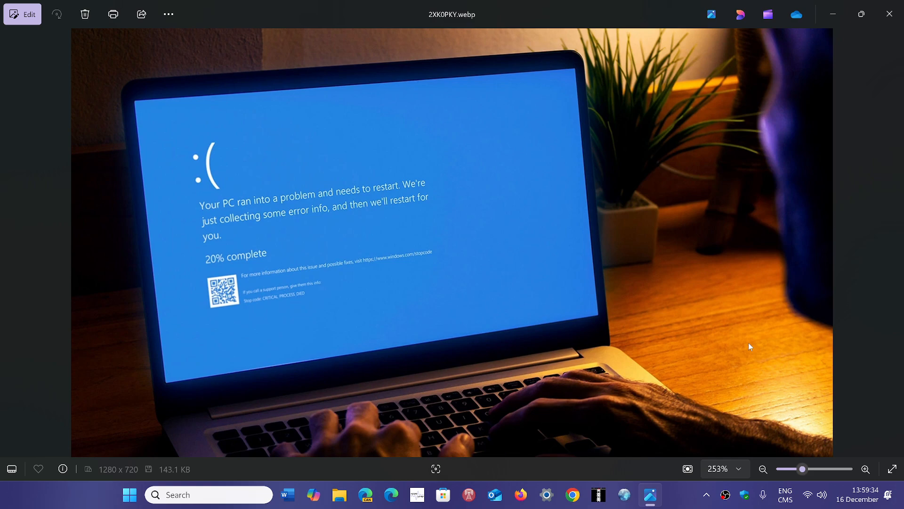
mouse_move(682, 499)
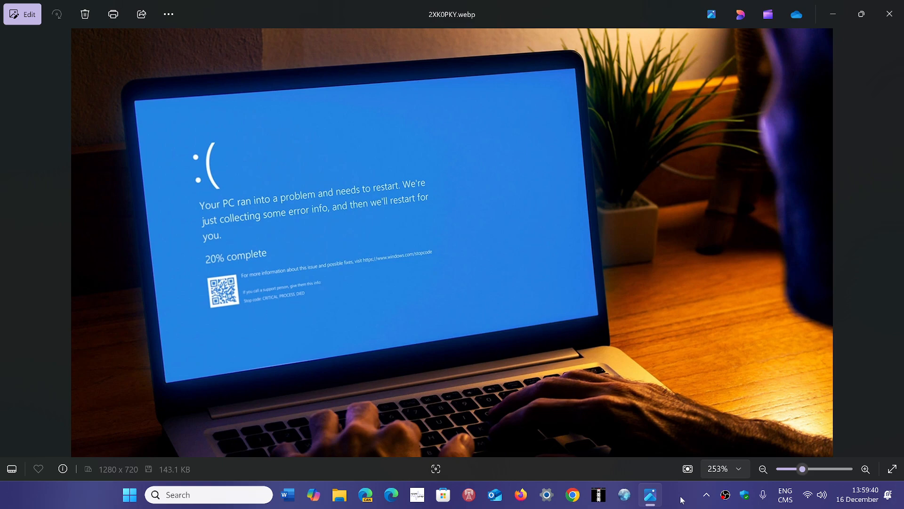